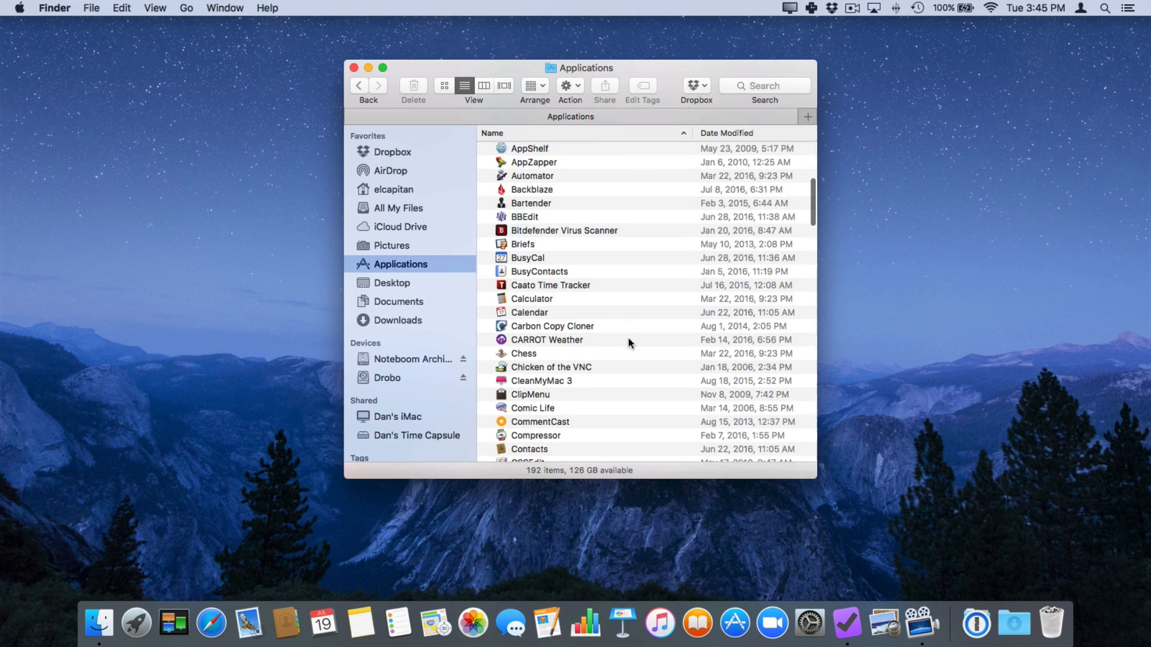
- Scroll through the Finder Applications list, where the scroll bar appears only while scrolling
scroll("down", 3)
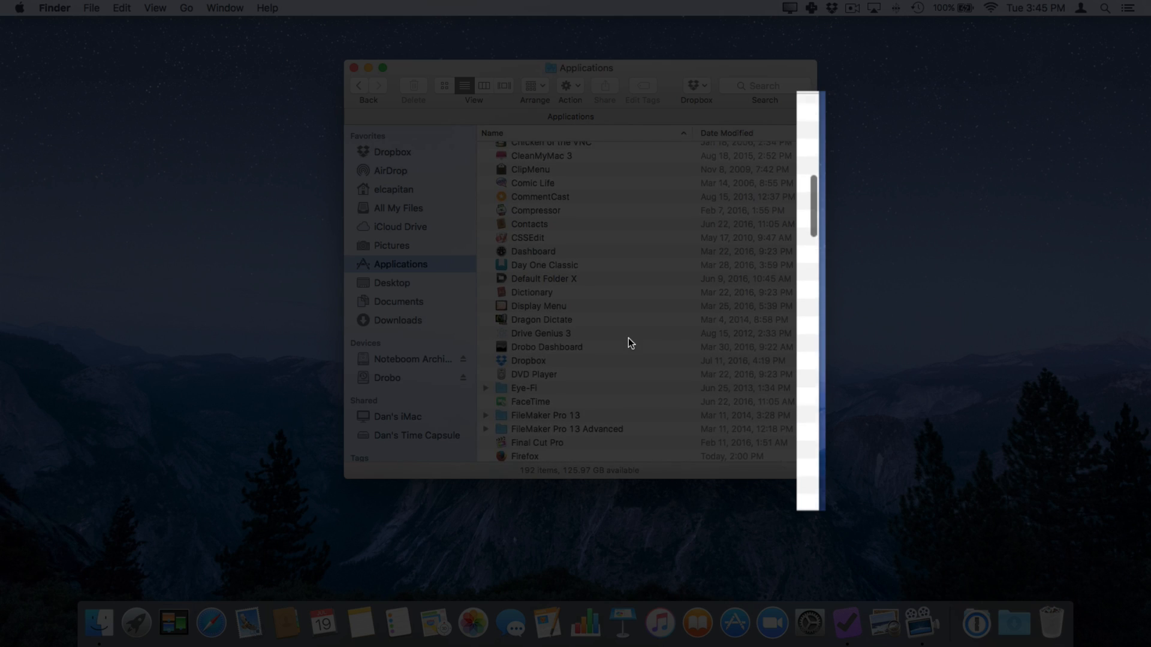
scroll("down", 3)
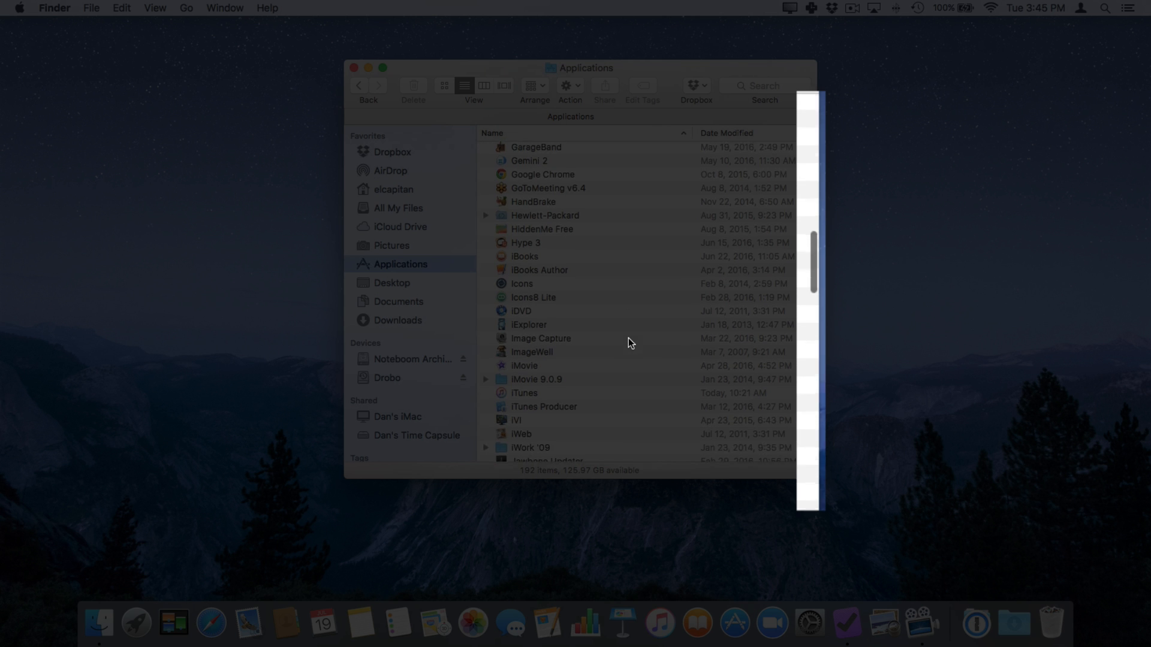
scroll("down", 3)
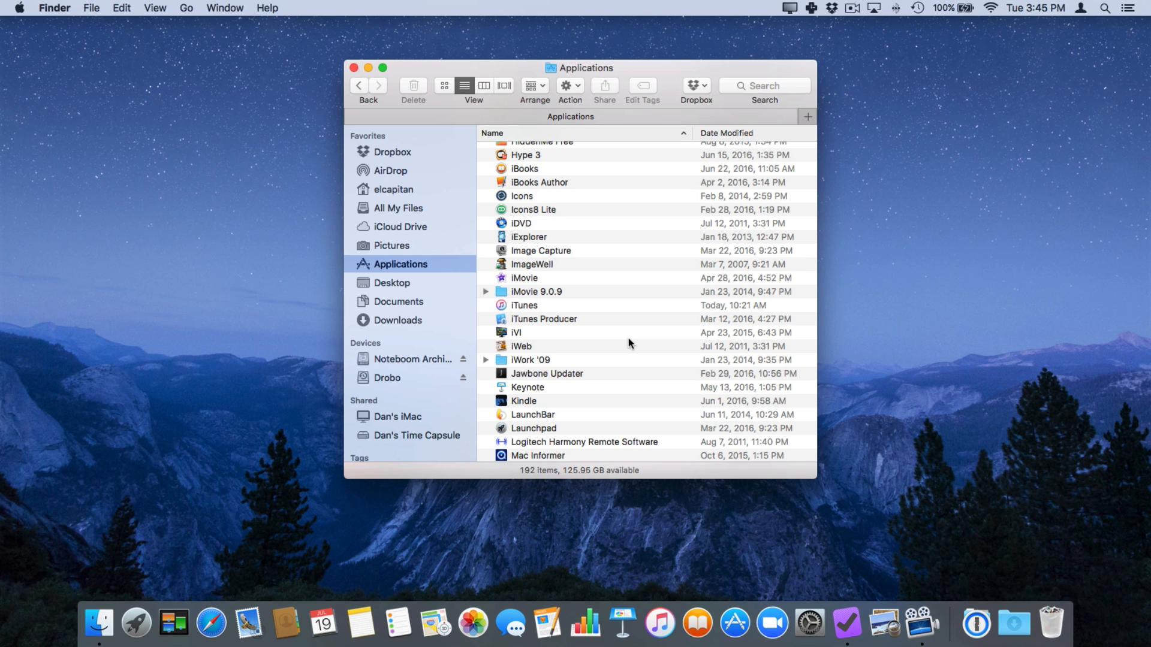
mouse_move(811, 300)
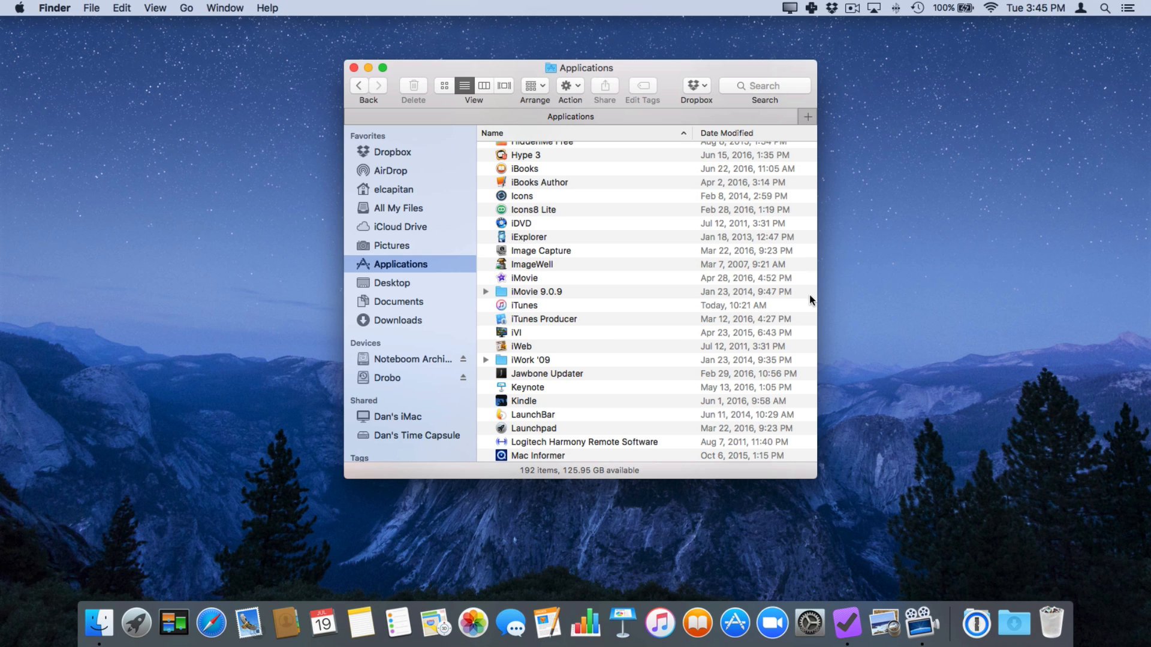
scroll("down", 3)
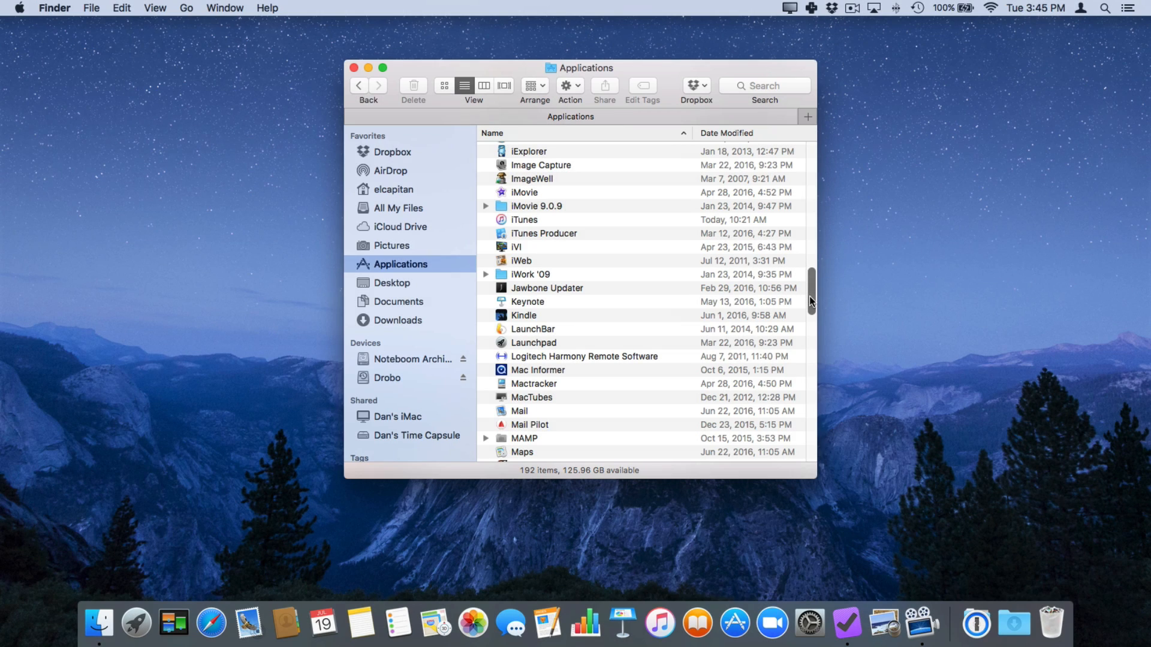
scroll("down", 3)
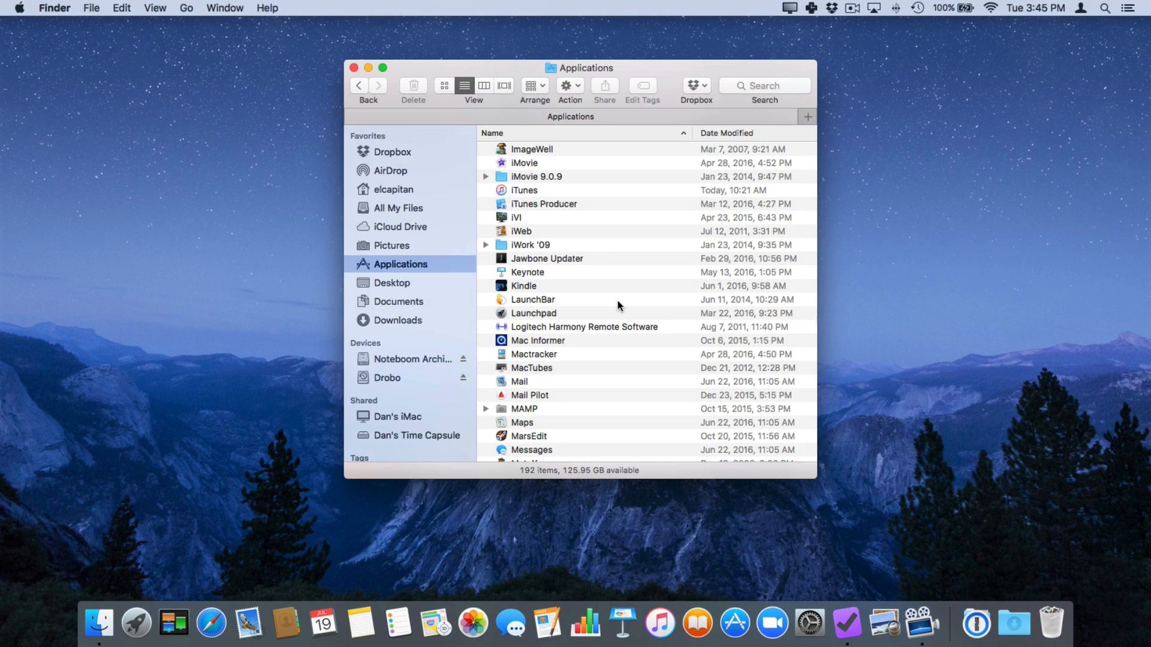
scroll("down", 3)
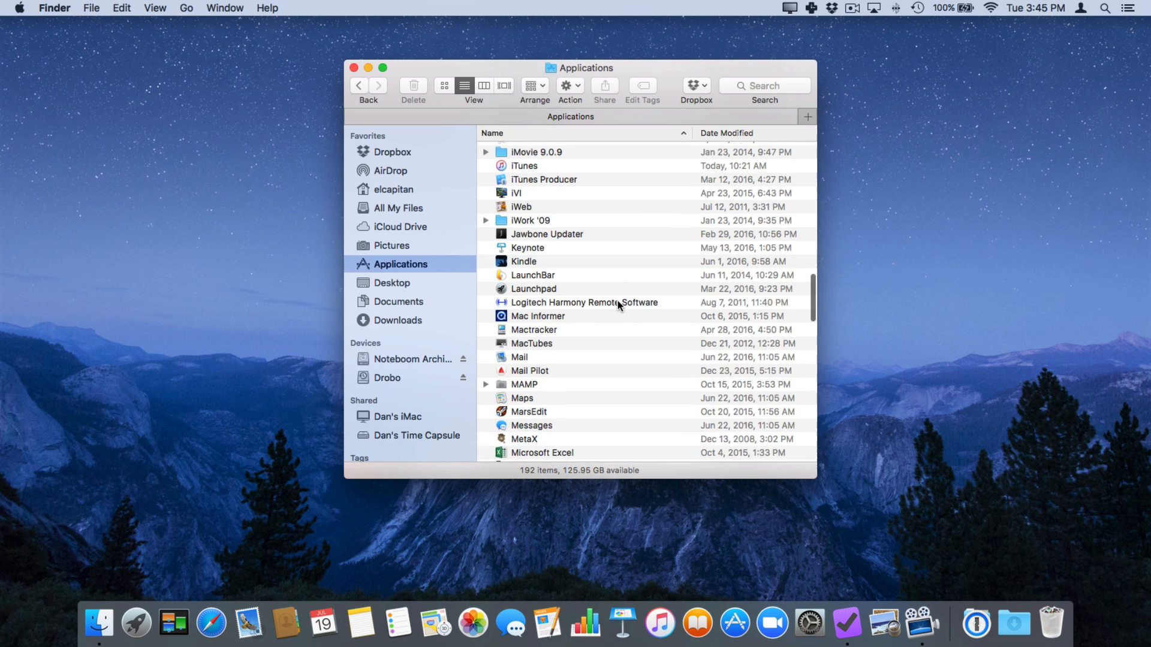
scroll("down", 3)
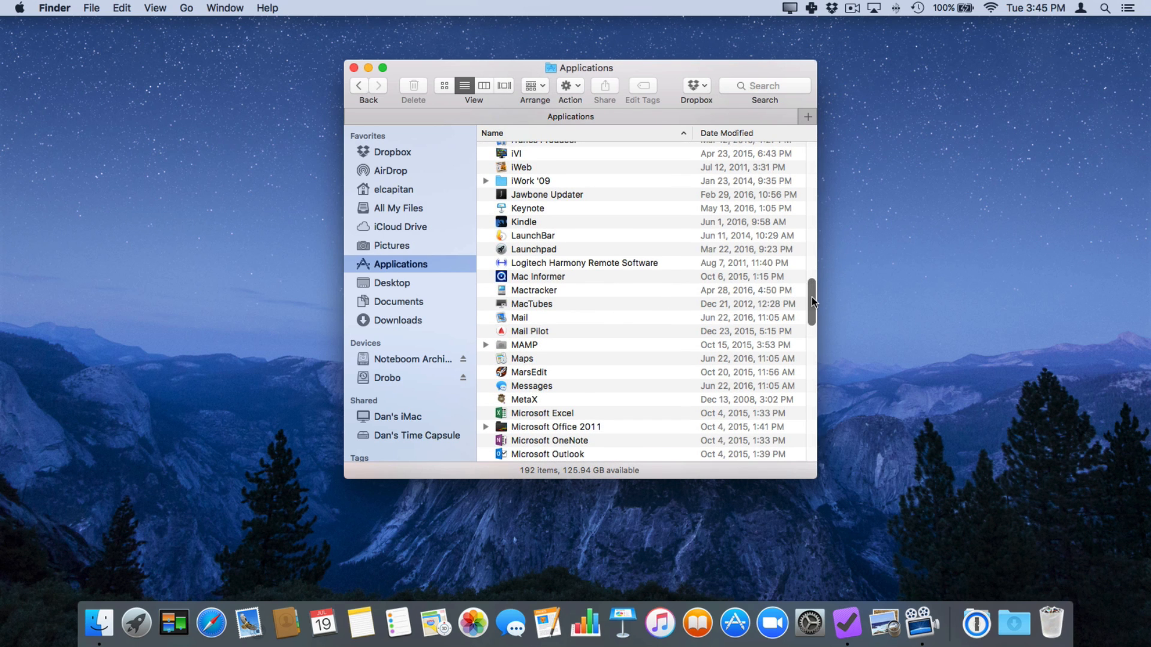
scroll("up", 3)
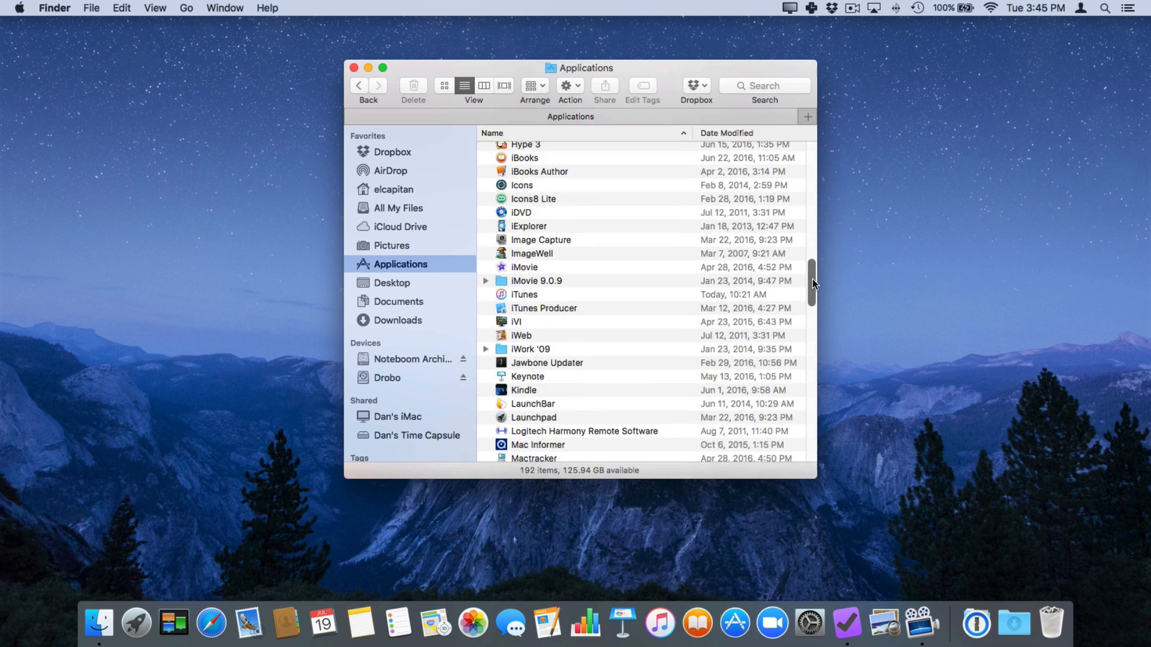
scroll("down", 3)
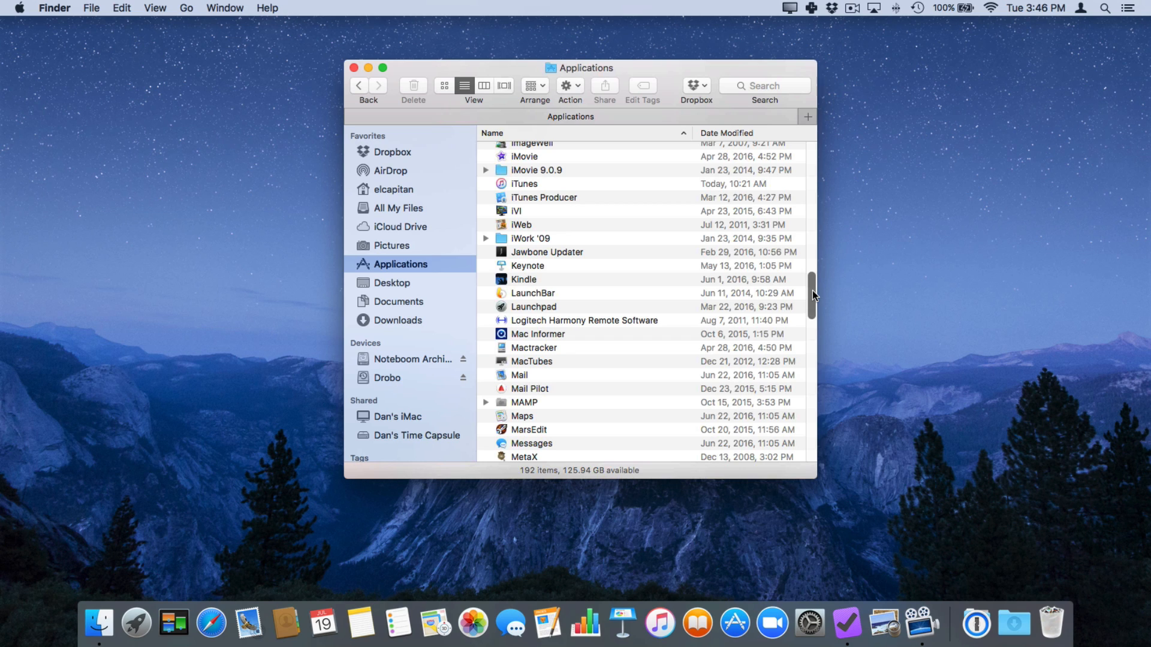
mouse_move(819, 599)
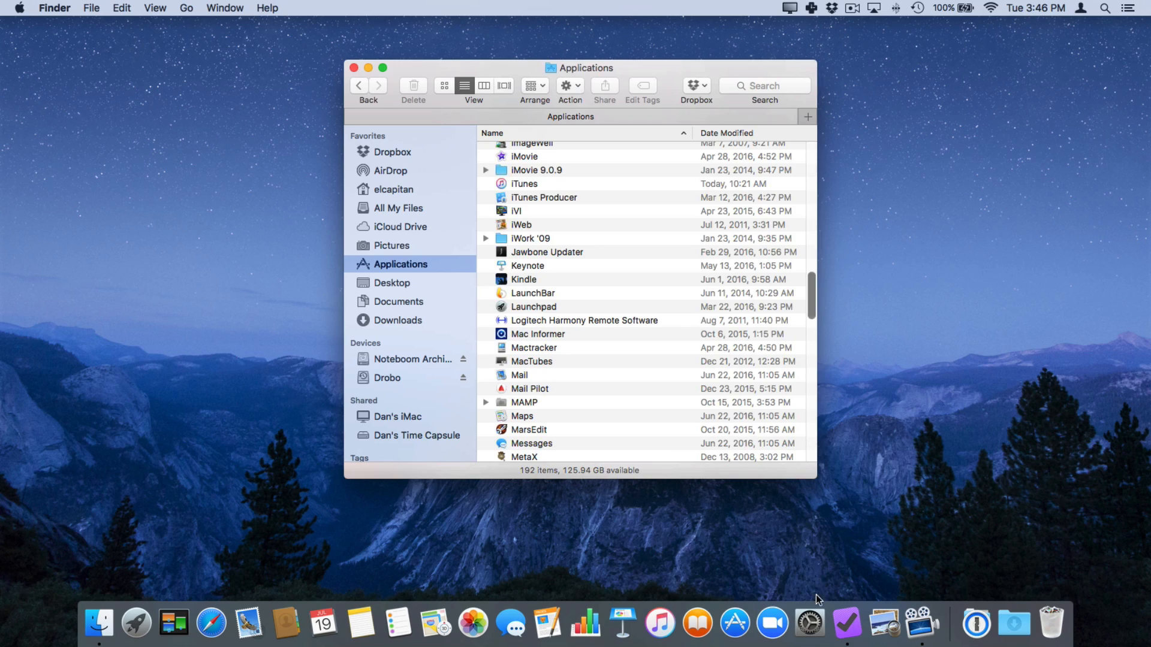
mouse_move(808, 626)
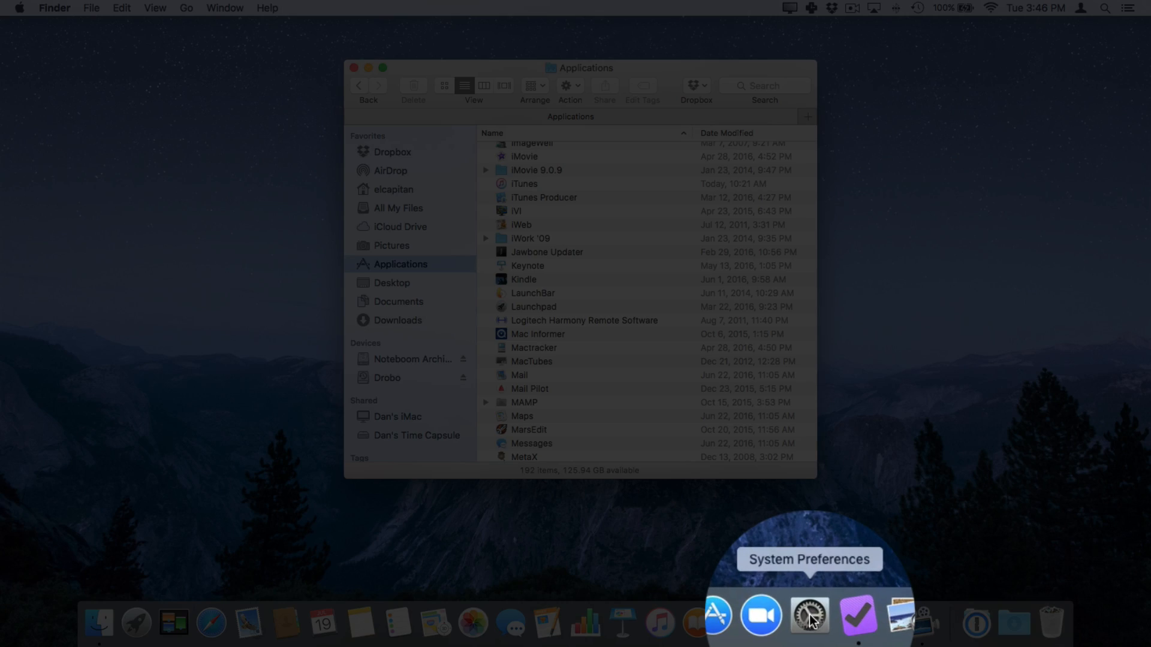
- In System Preferences General, set Show scroll bars to Always
left_click(808, 622)
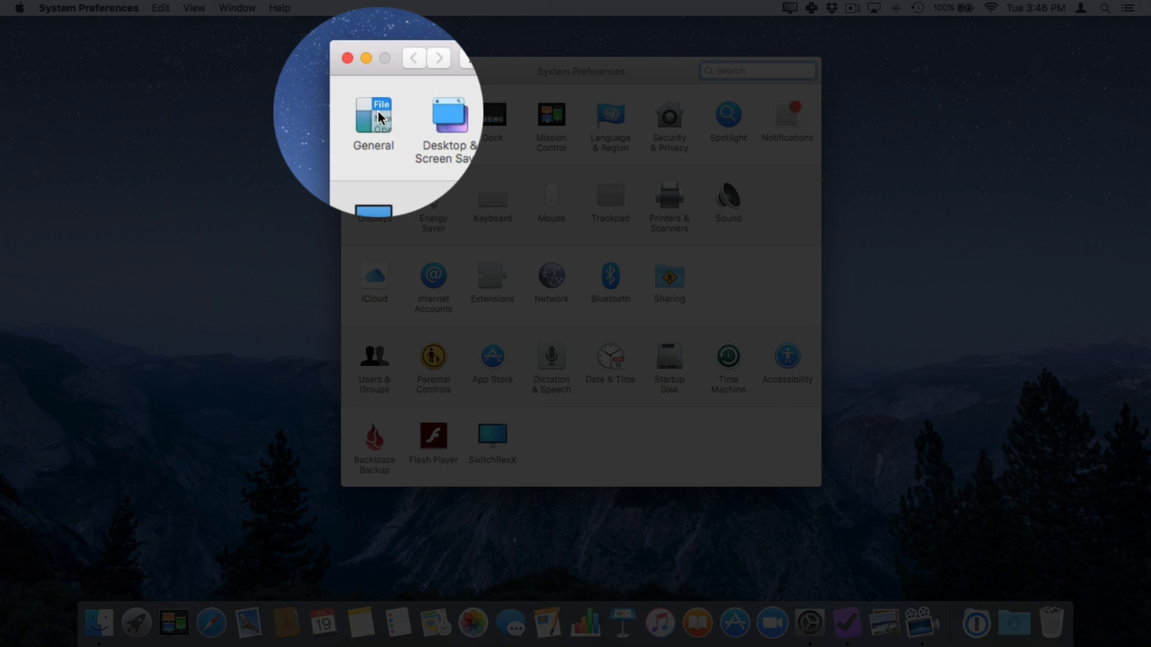
left_click(373, 118)
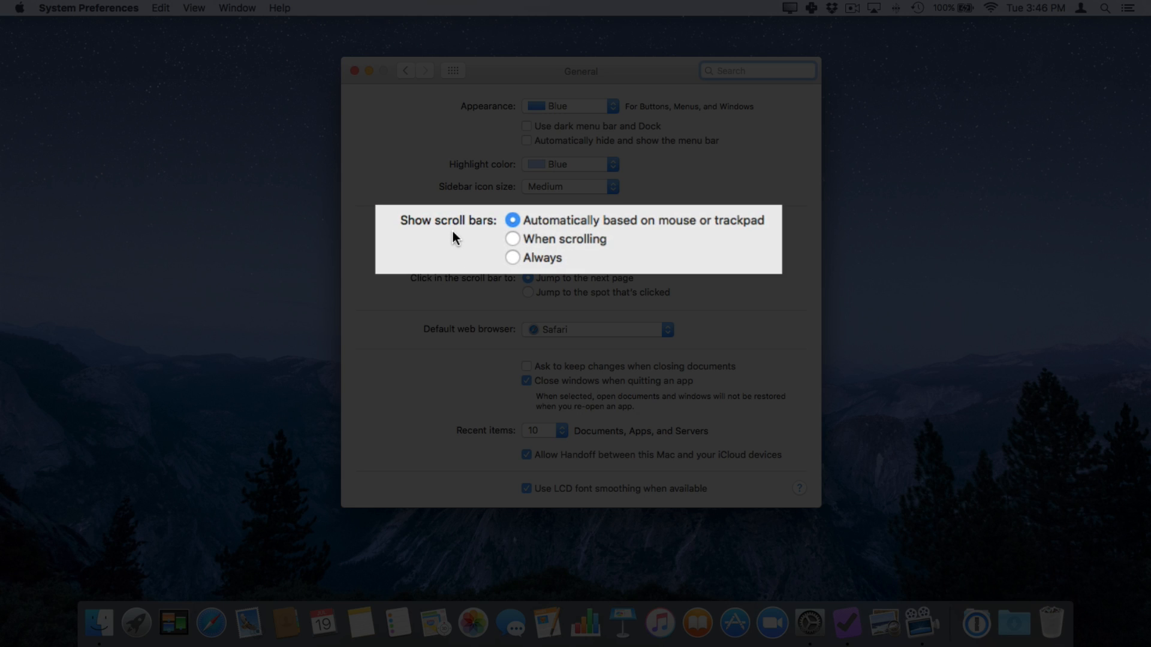
mouse_move(612, 250)
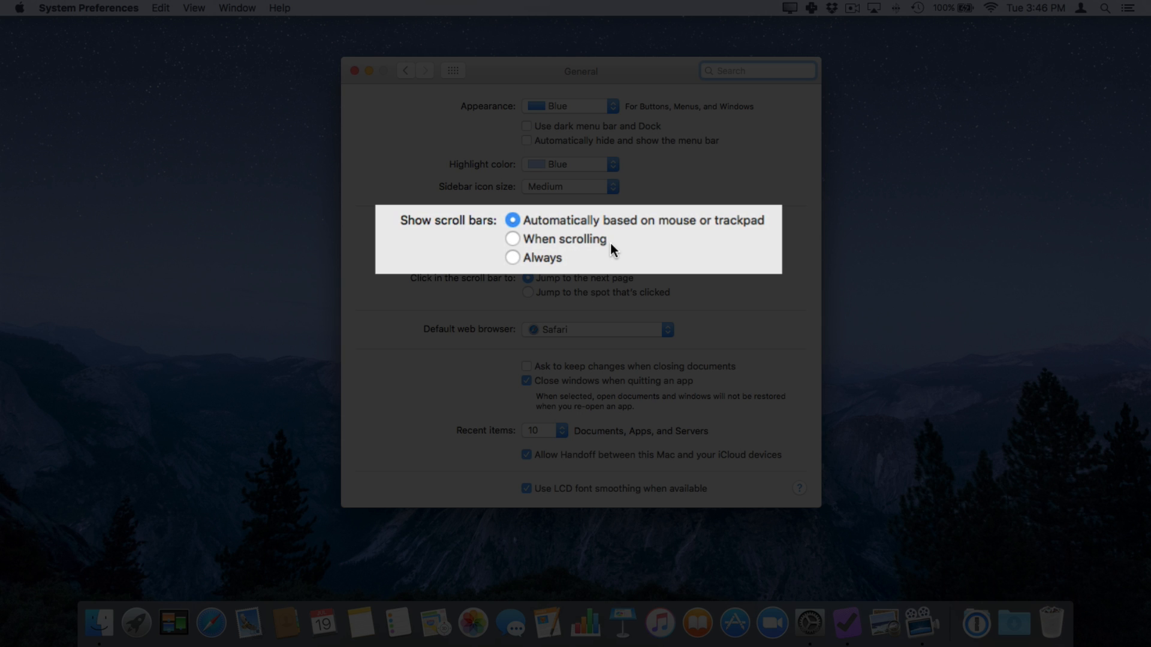
mouse_move(586, 246)
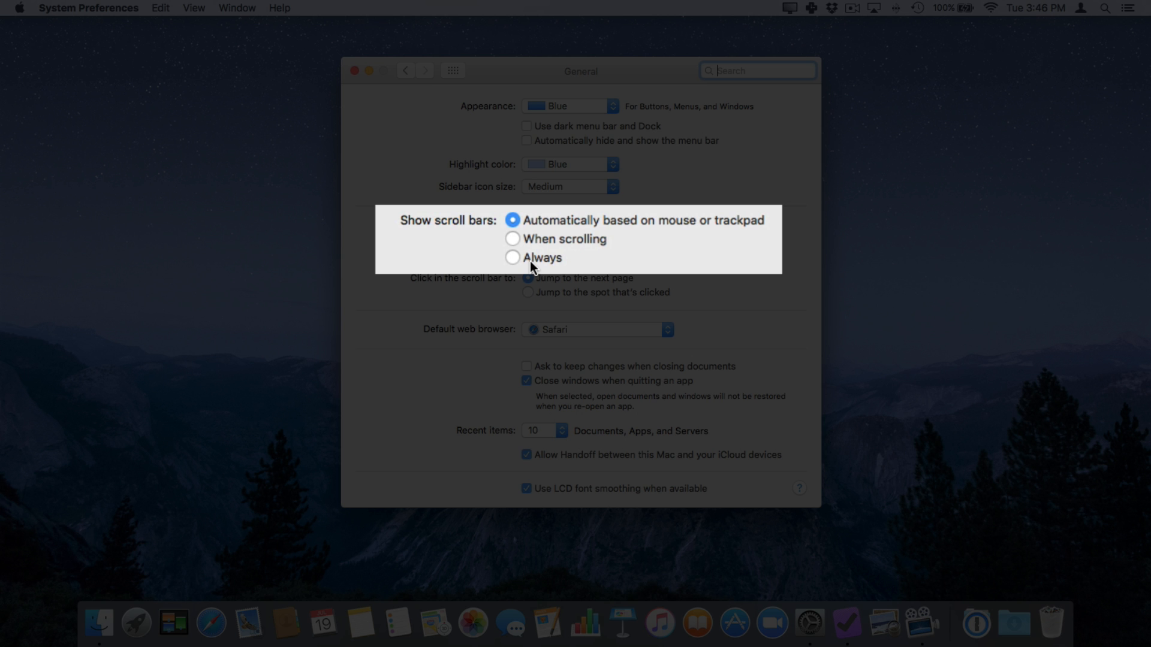
left_click(527, 253)
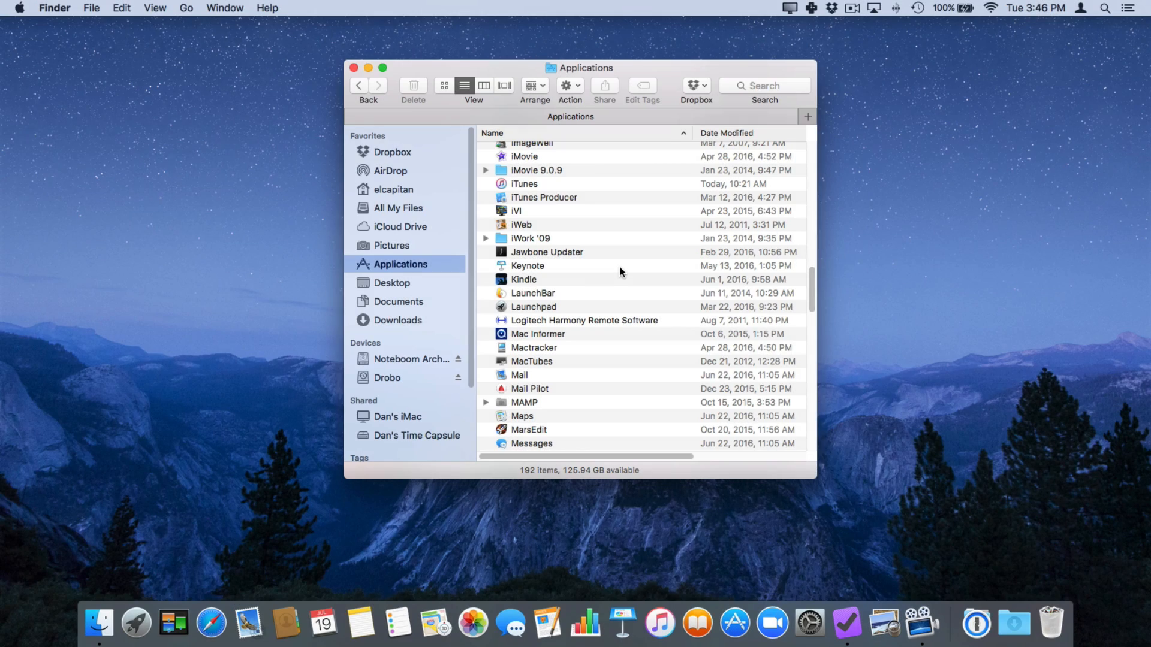
mouse_move(688, 267)
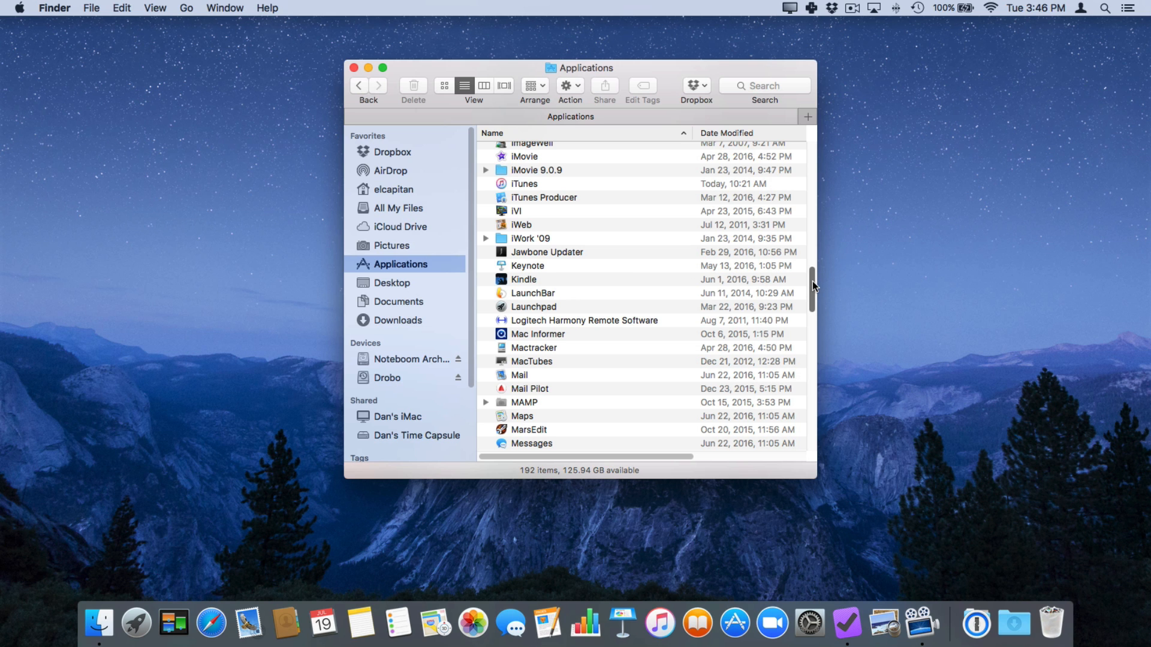
scroll("down", 3)
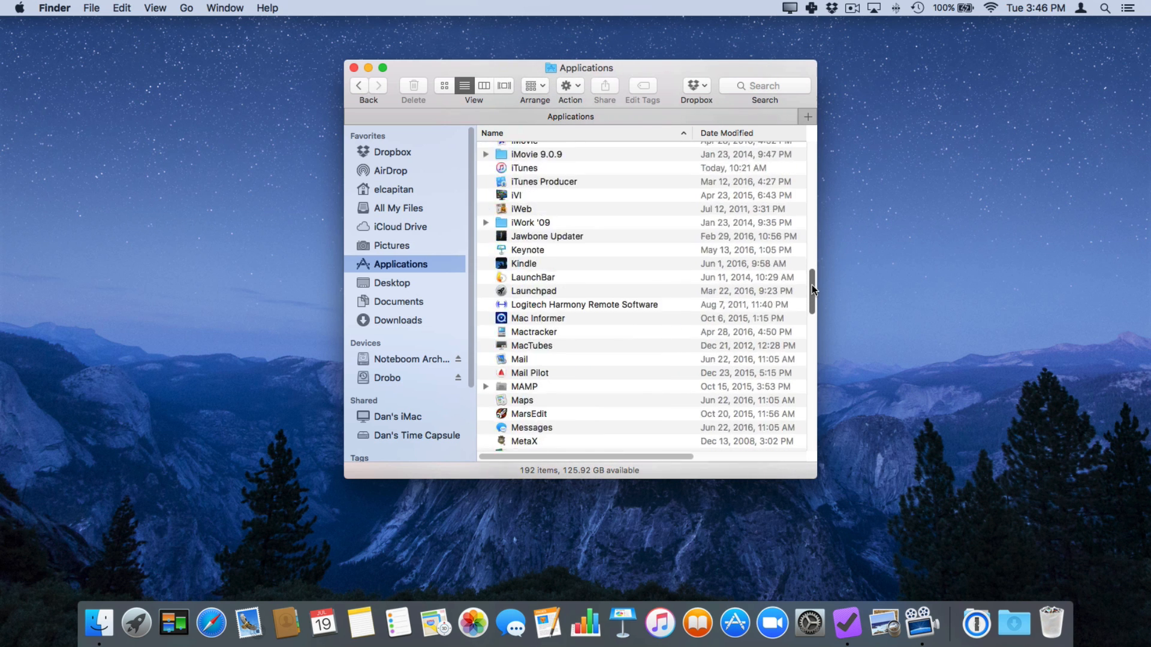
scroll("up", 3)
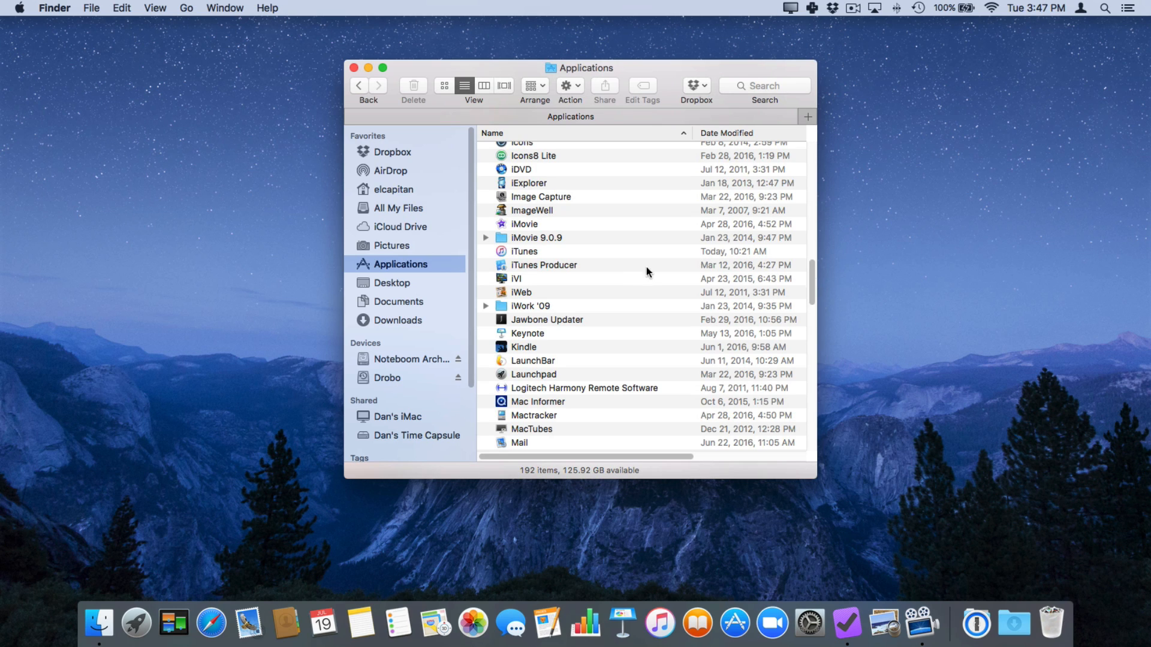
mouse_move(622, 282)
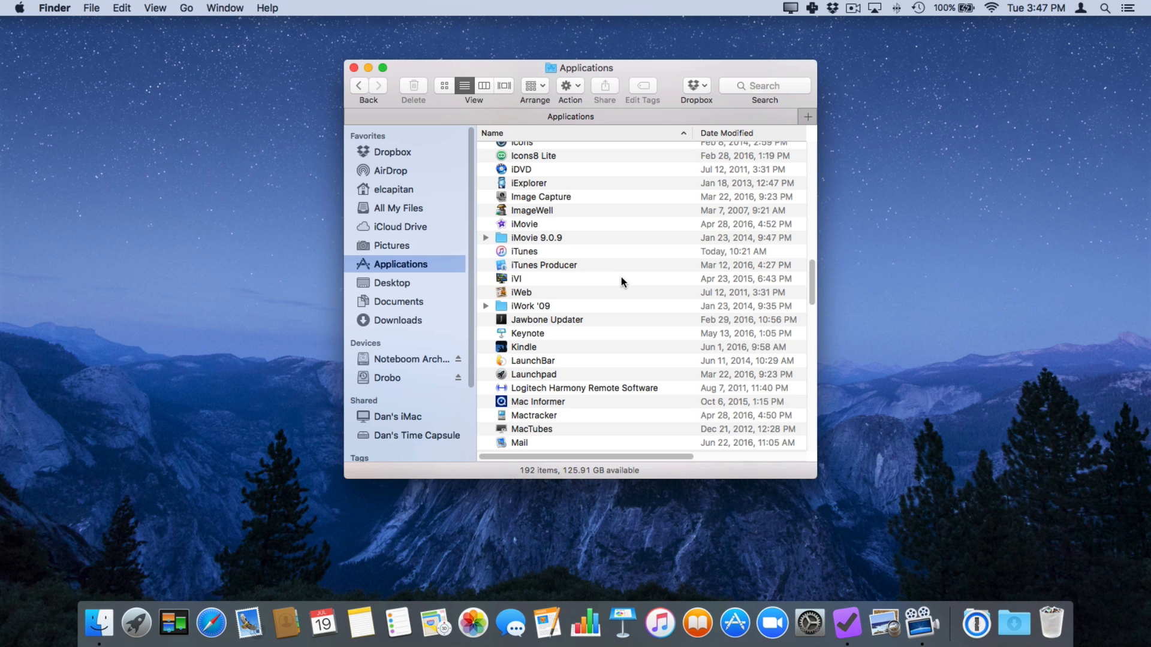
mouse_move(499, 317)
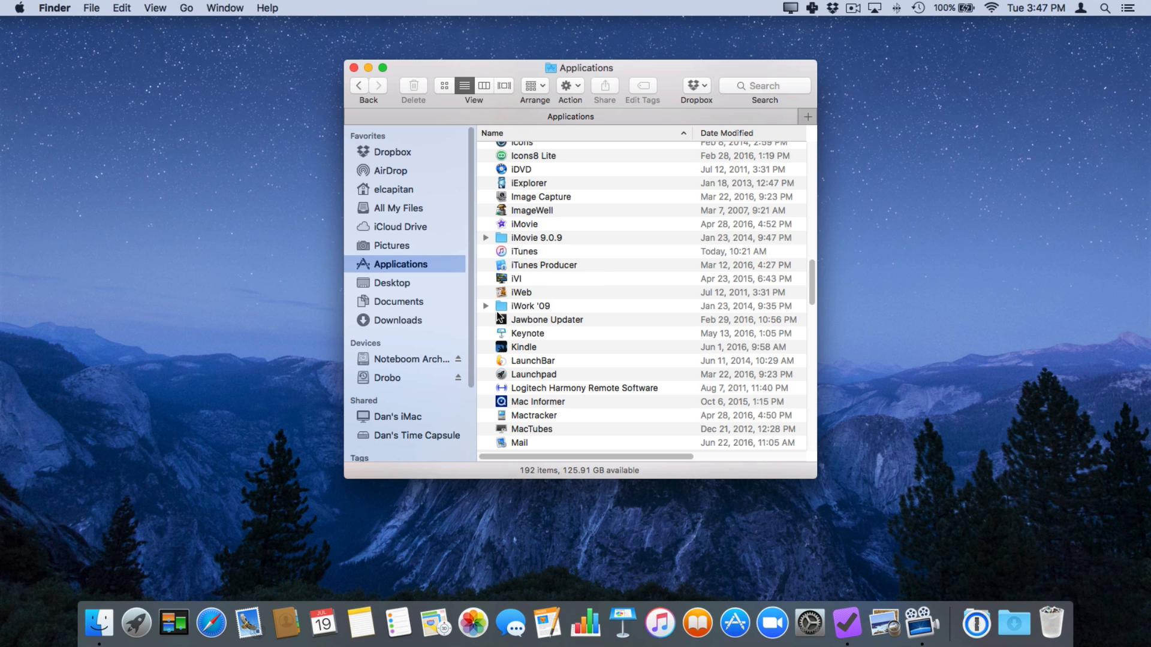
mouse_move(211, 619)
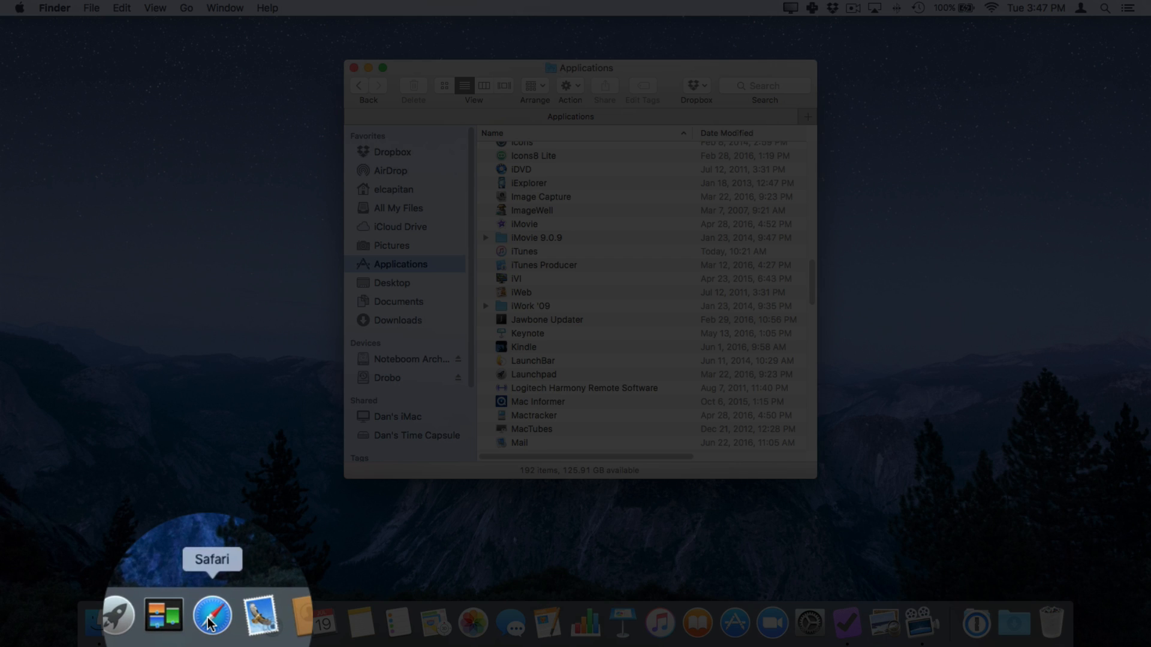
- Launch Safari and load apple.com from the Apple favourite
left_click(212, 620)
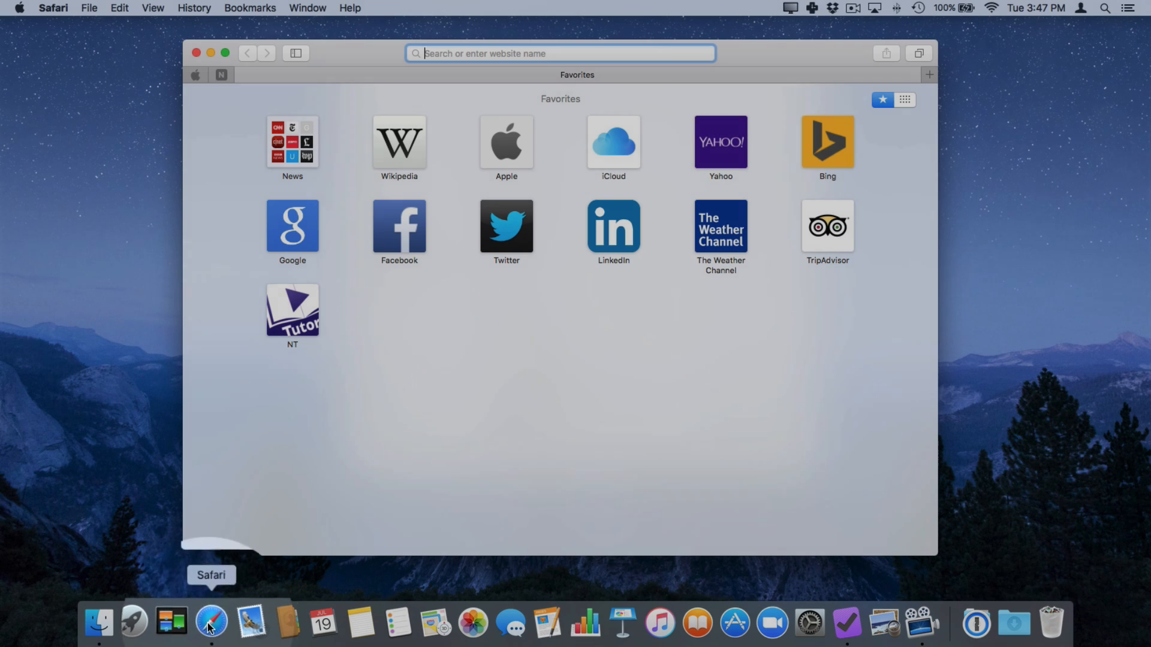
left_click(505, 142)
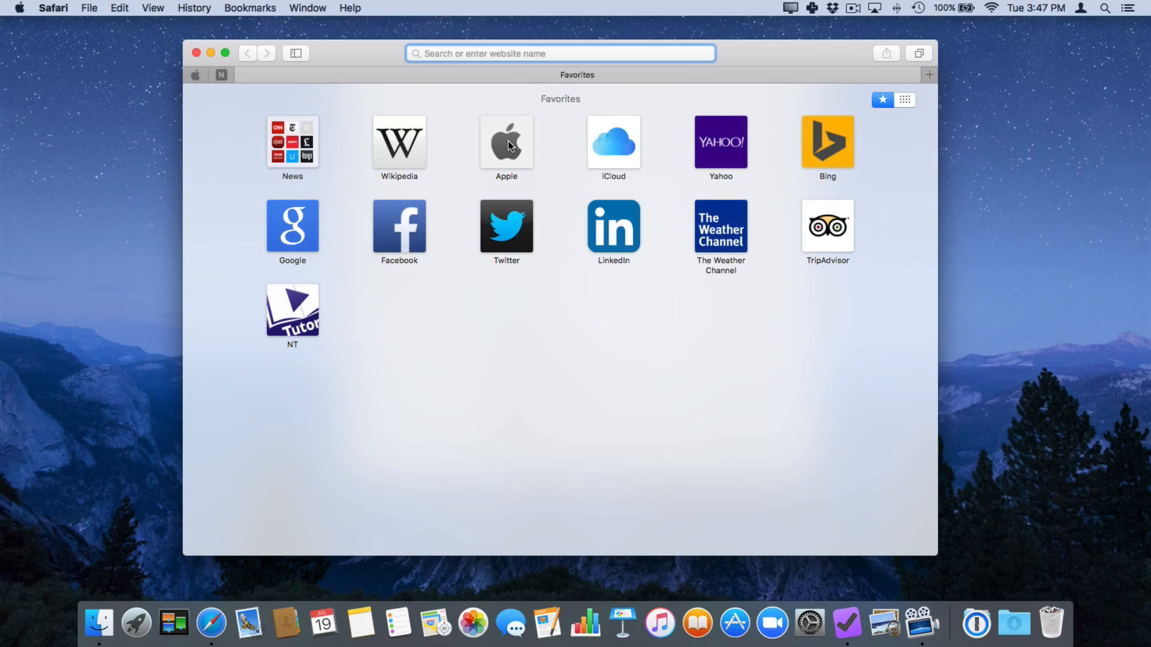
left_click(506, 143)
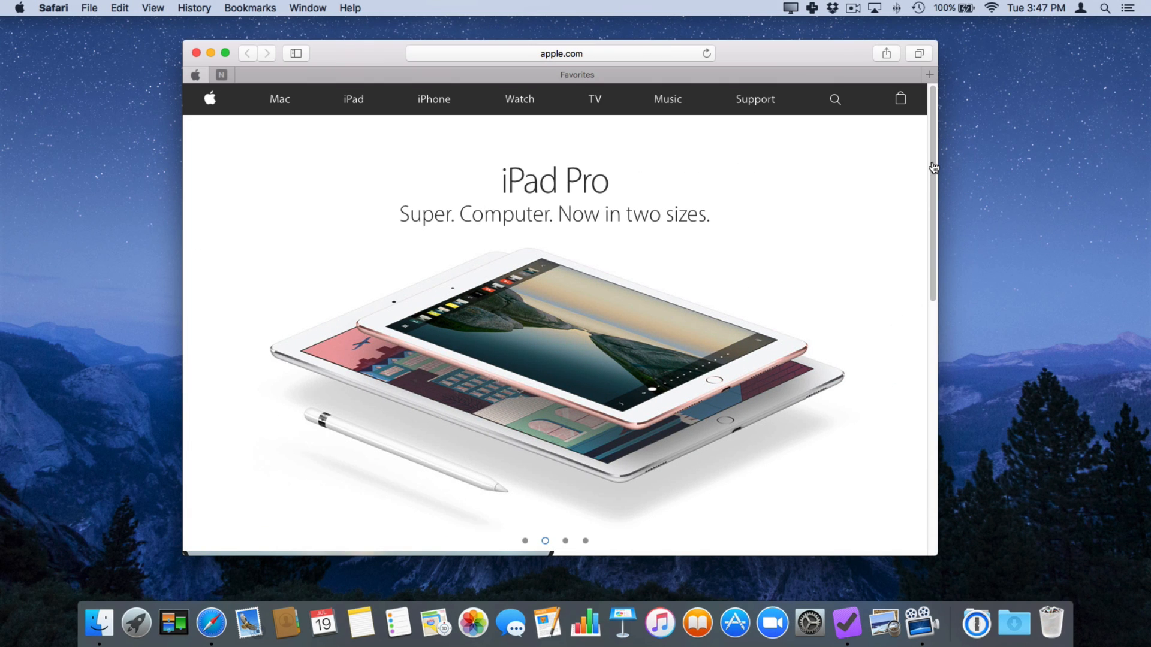
- Scroll down the Apple home page and step through the product carousel slides
scroll("down", 3)
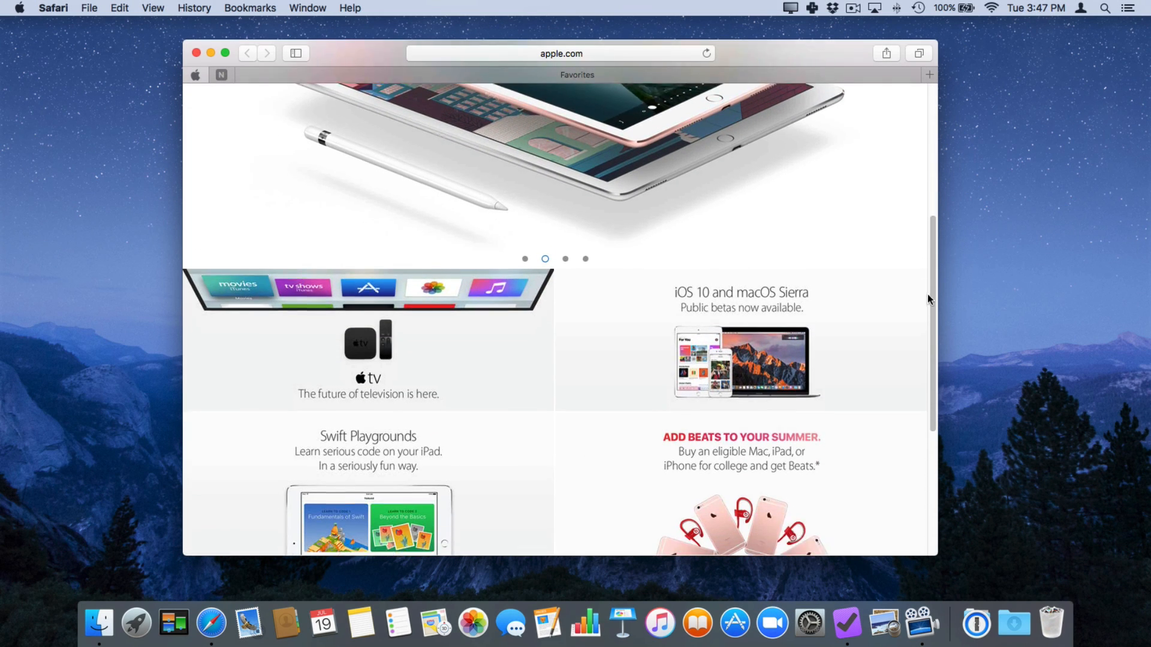
scroll("down", 3)
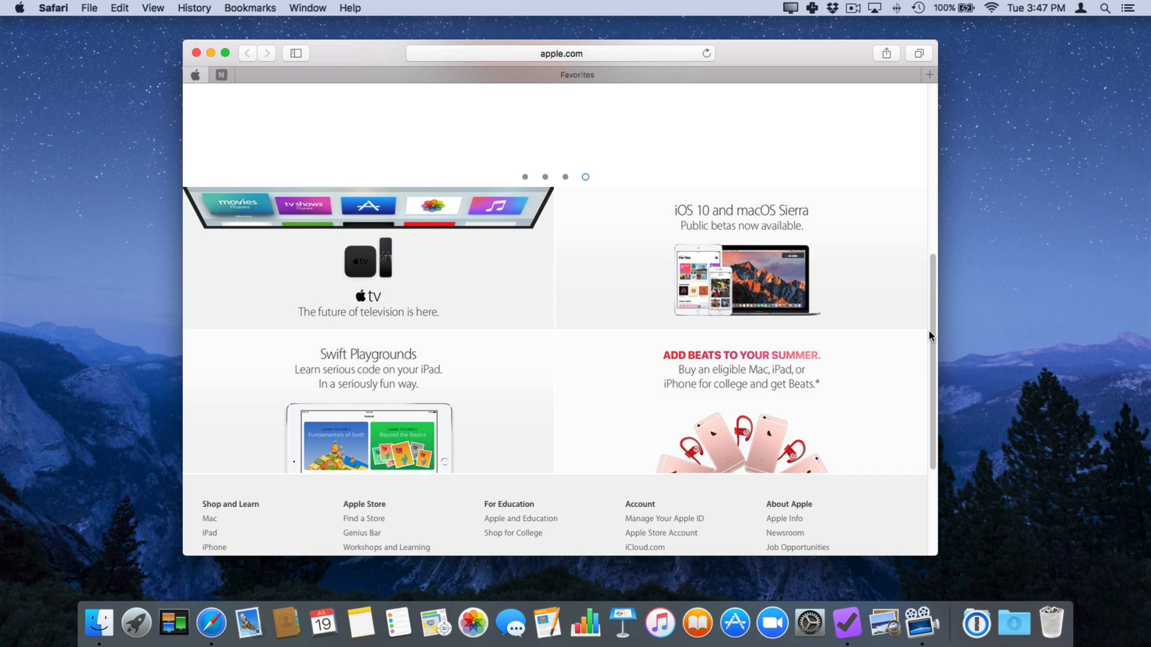
left_click(524, 177)
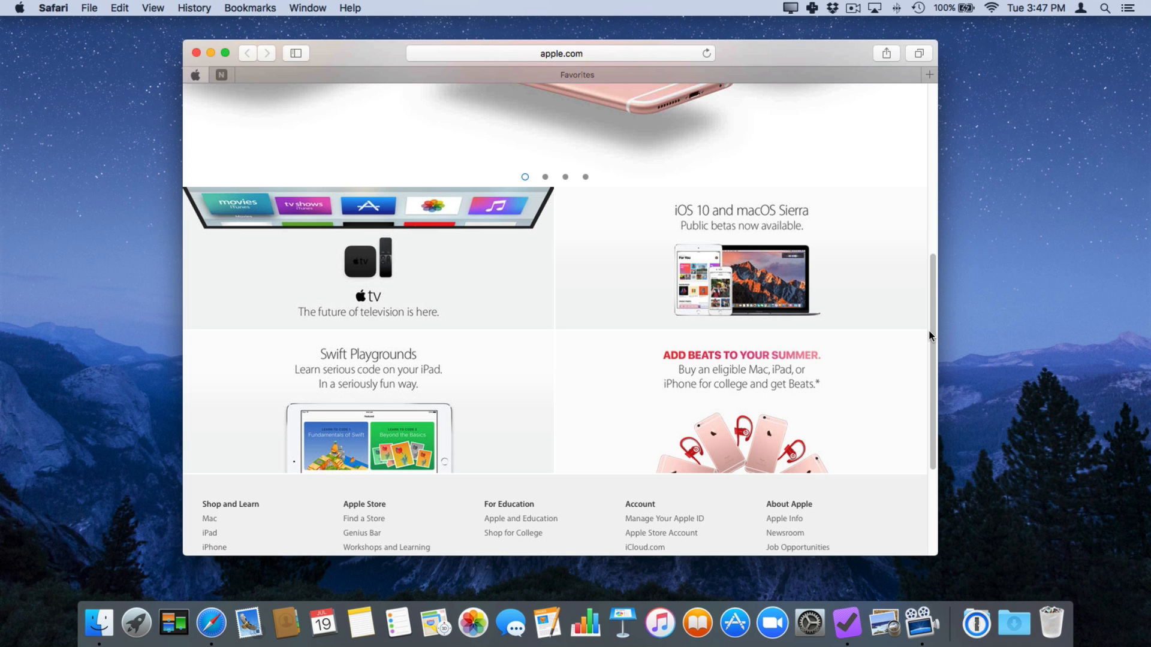
left_click(544, 176)
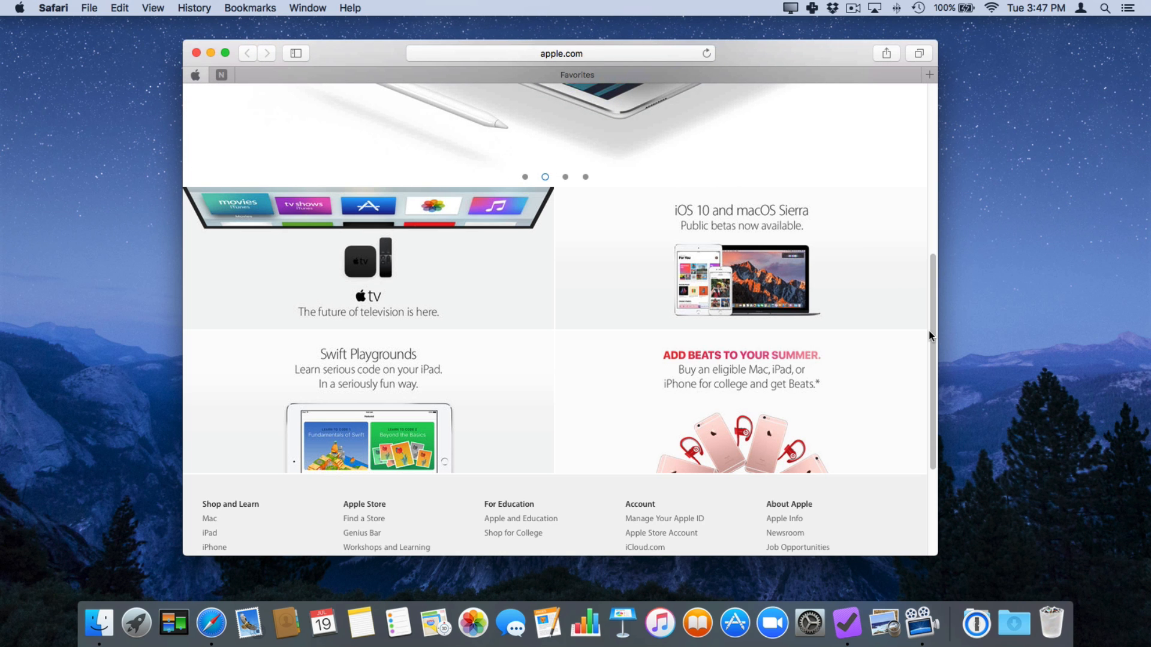